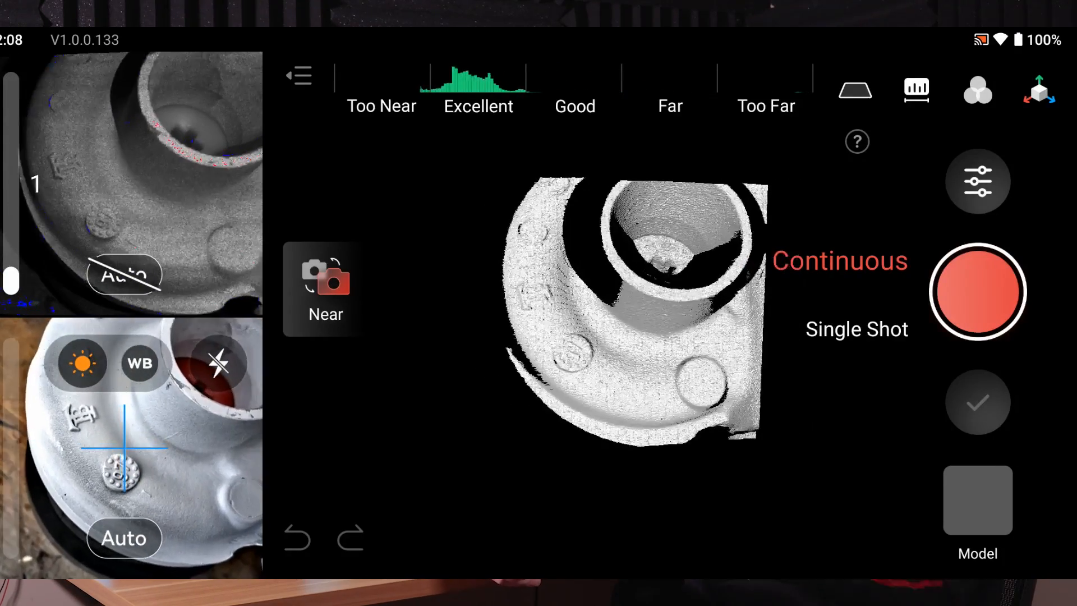
# Step: Start a Revo Scan session capturing the white cast pump housing with the Mini 2
pyautogui.click(976, 291)
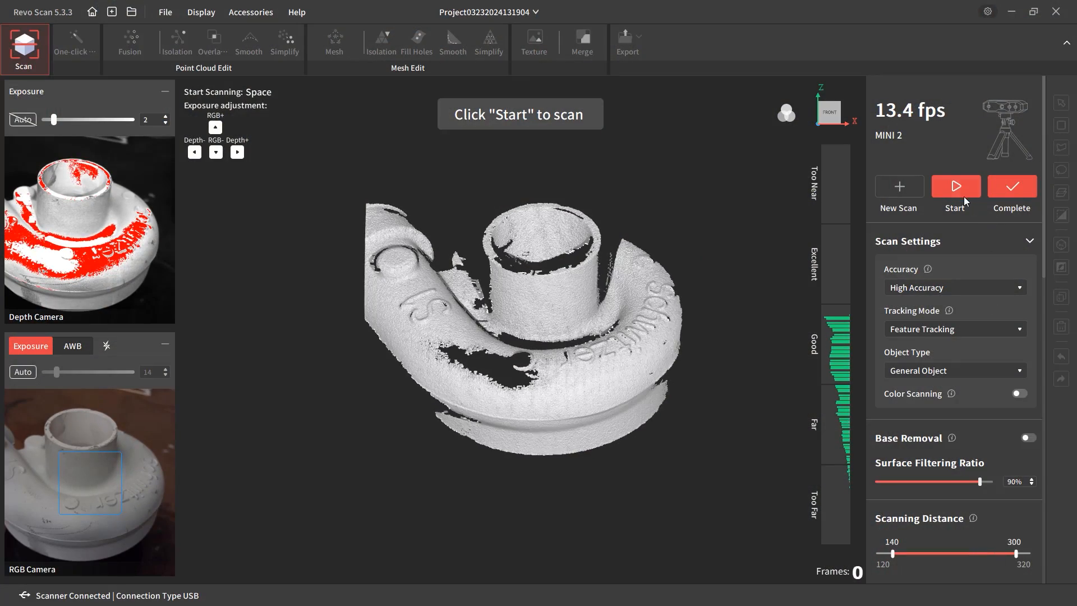
pyautogui.click(955, 187)
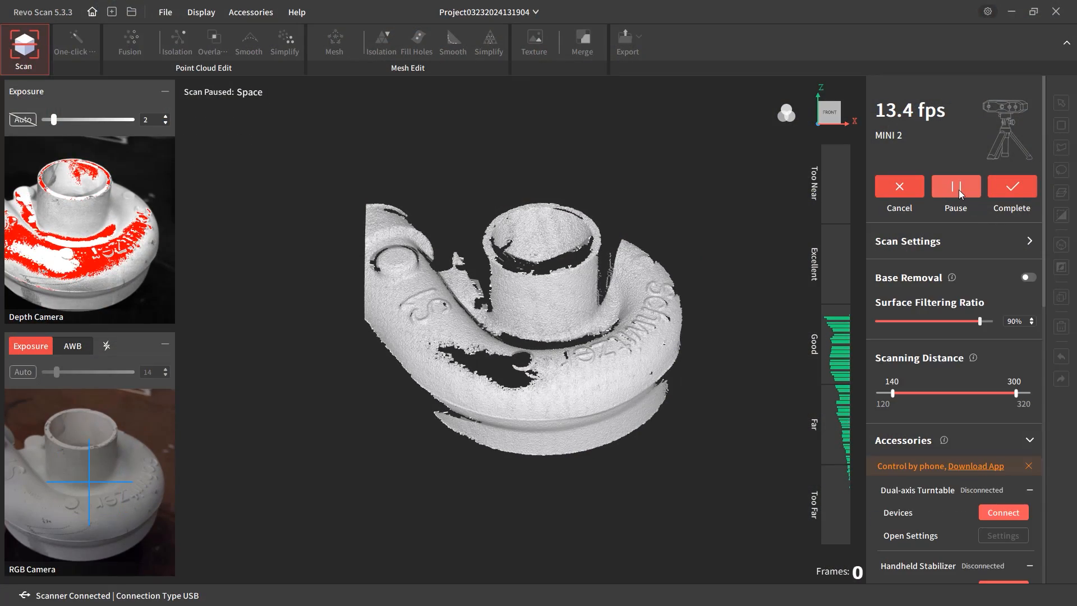